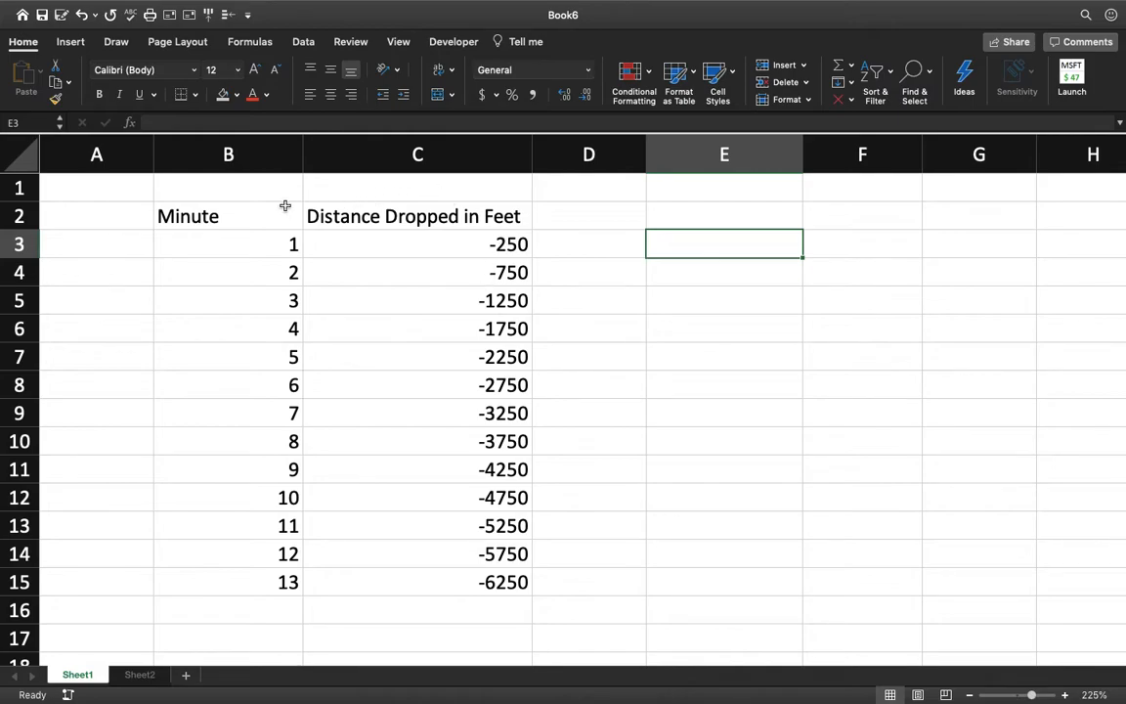
Step: Point out a minute value, the Distance Dropped in Feet heading and the -250 distance
click(228, 300)
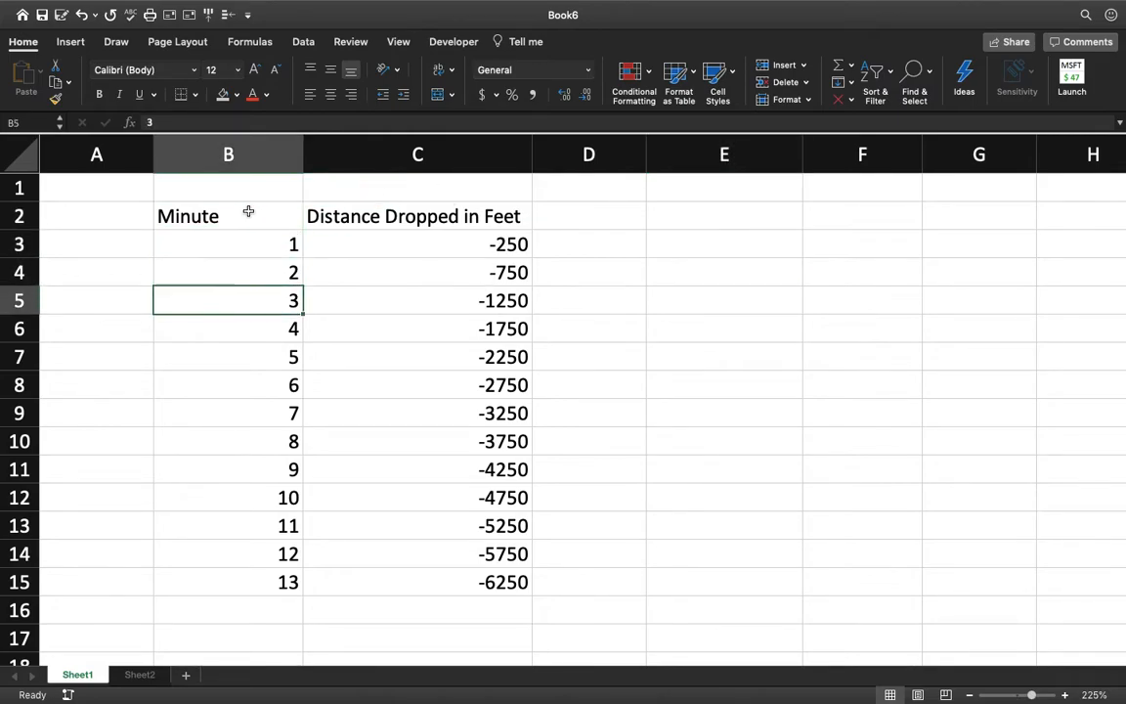
click(417, 216)
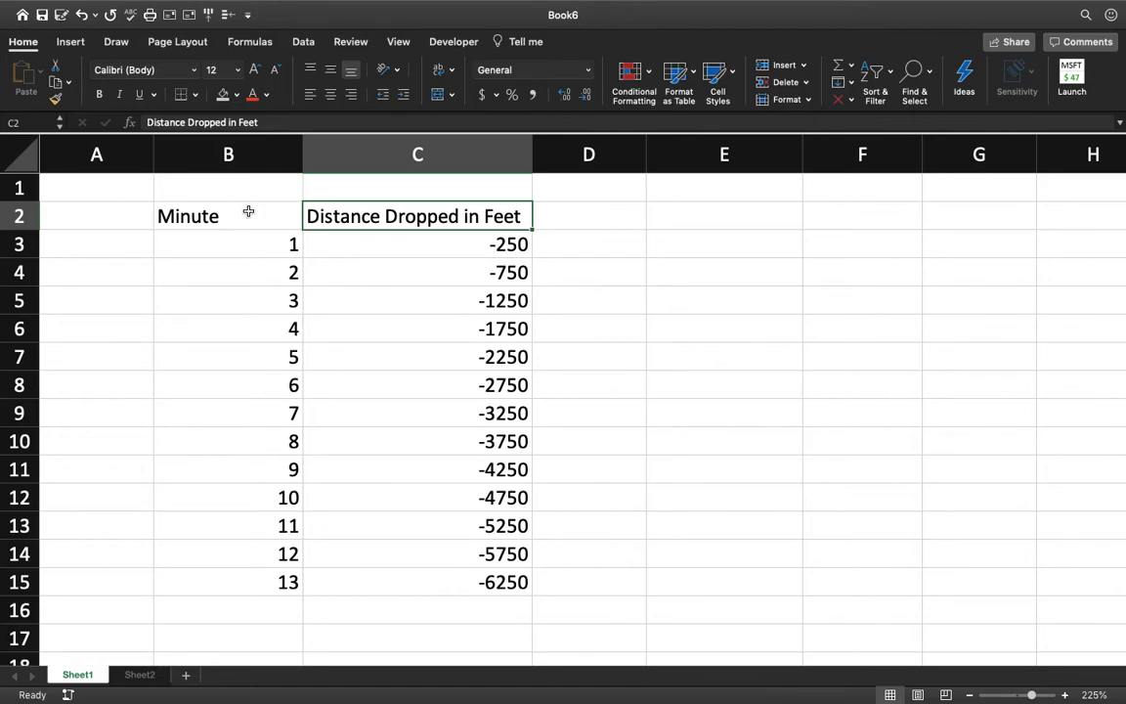
click(417, 244)
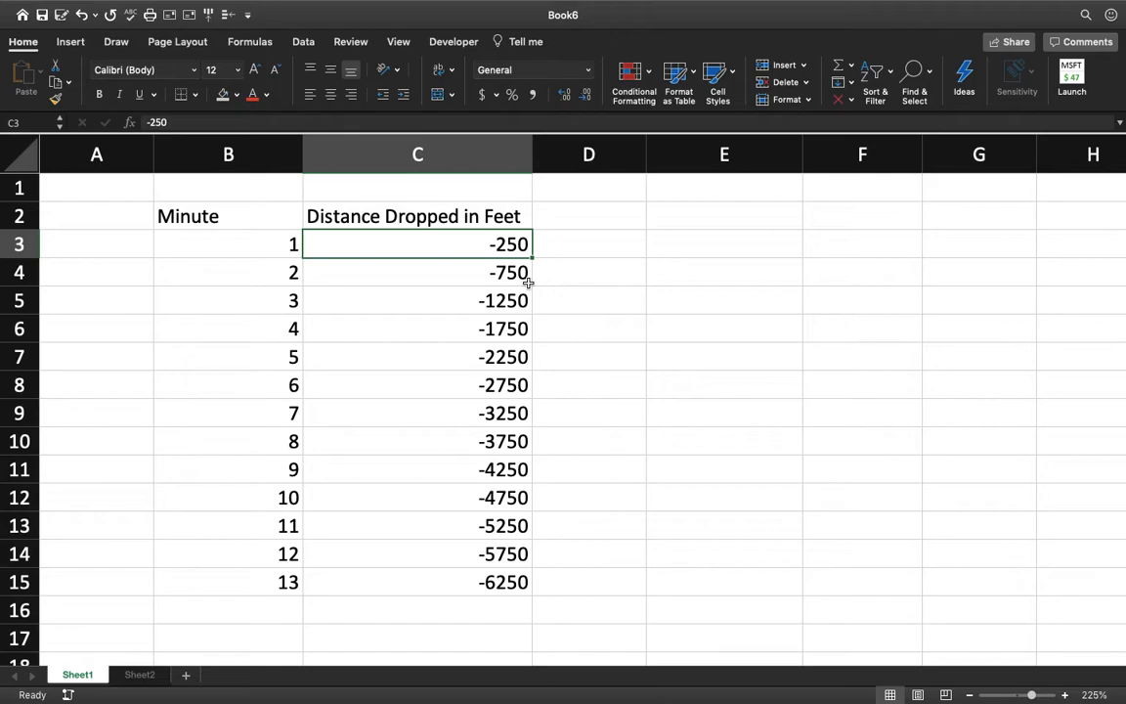
Step: In E3, type a sketch of -250 becoming 250
click(723, 244)
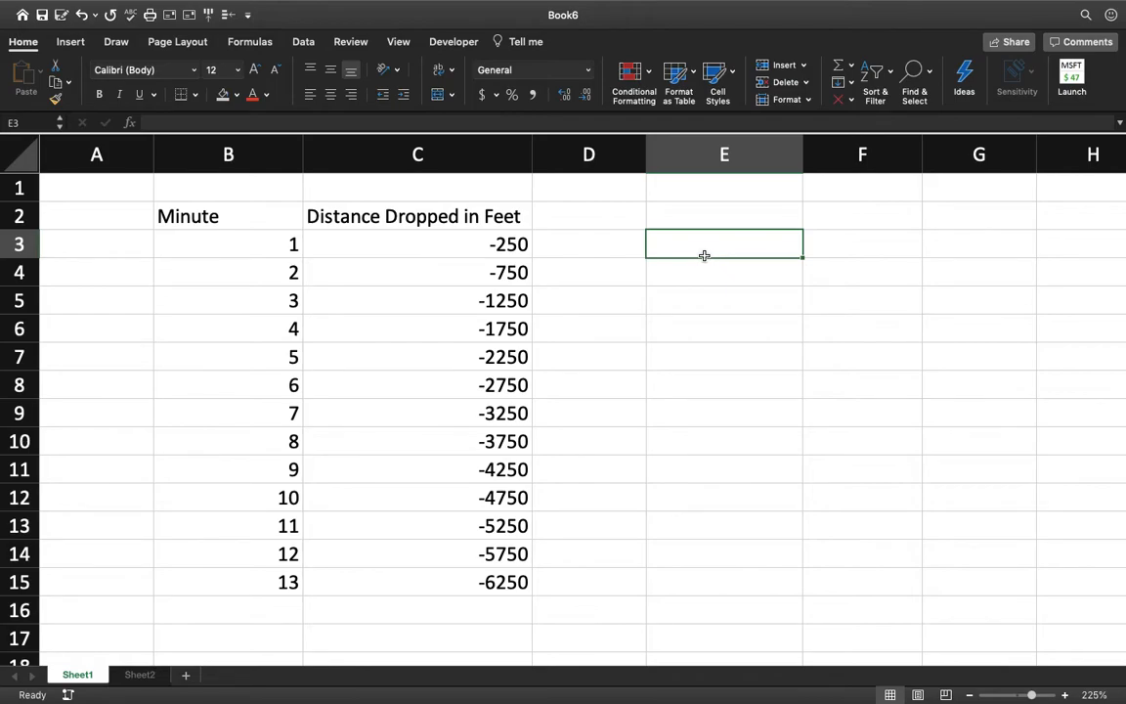
text(()
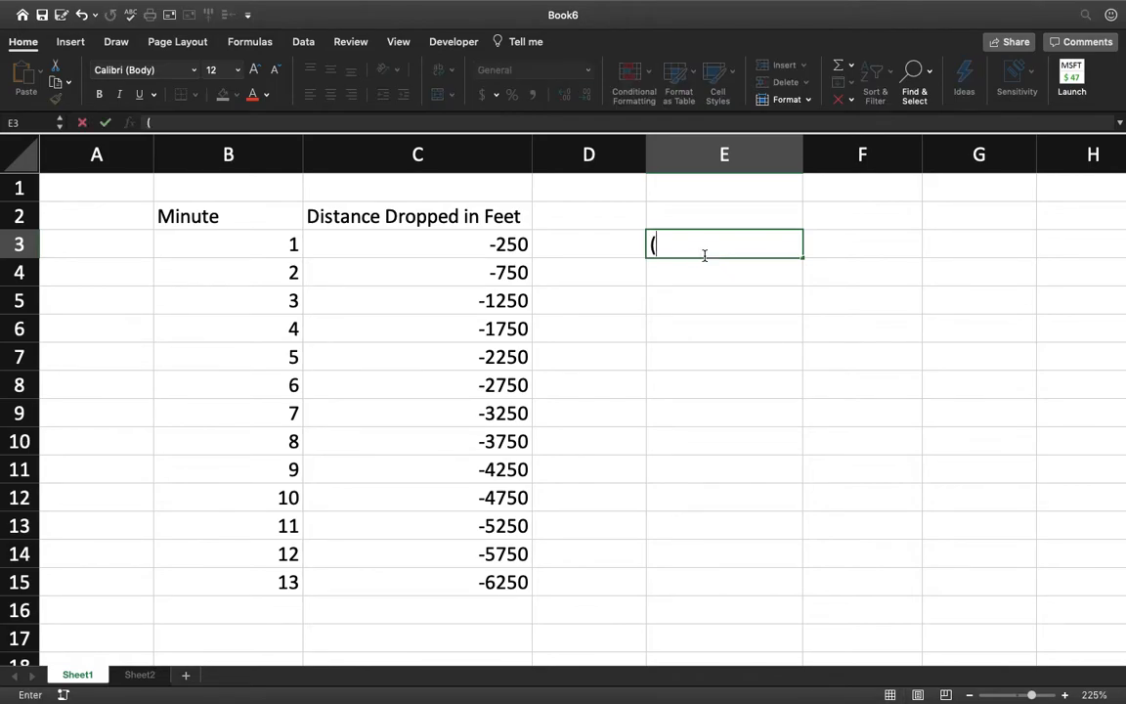
text([)
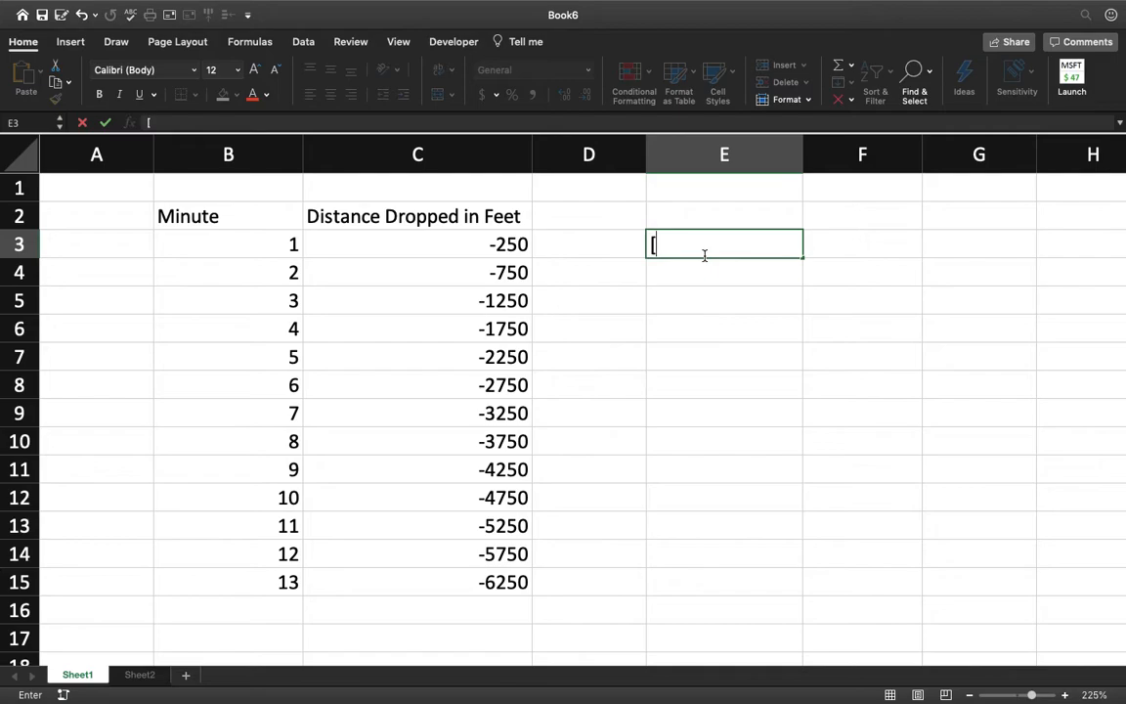
text(-)
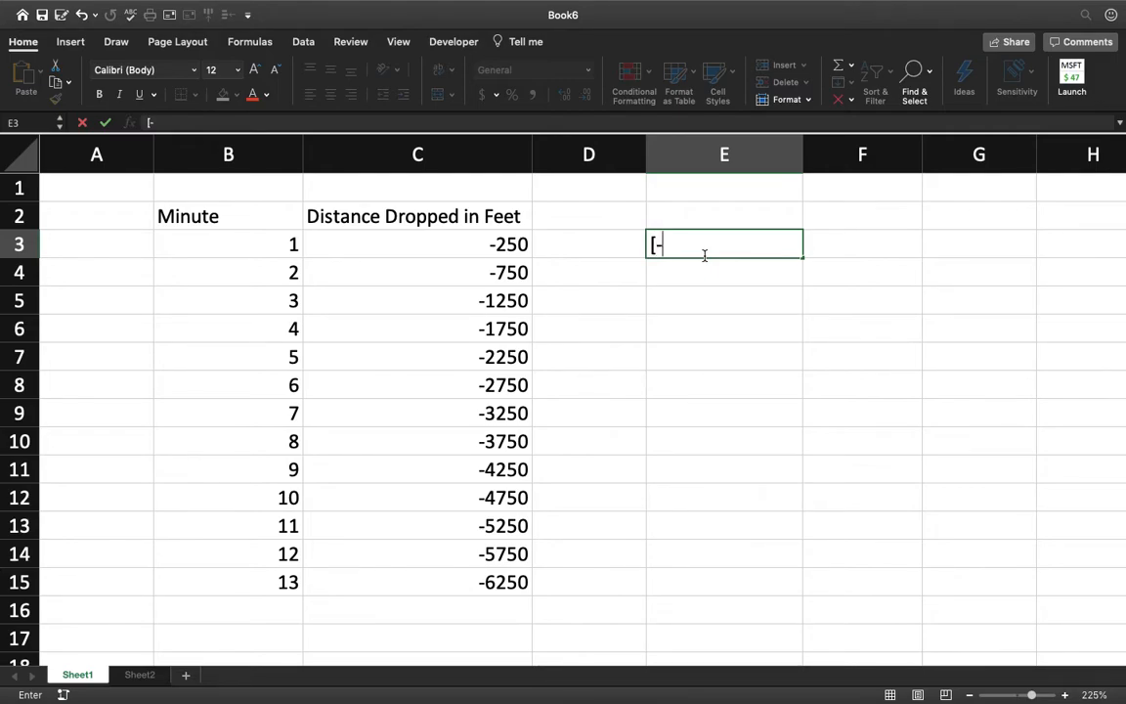
text(250])
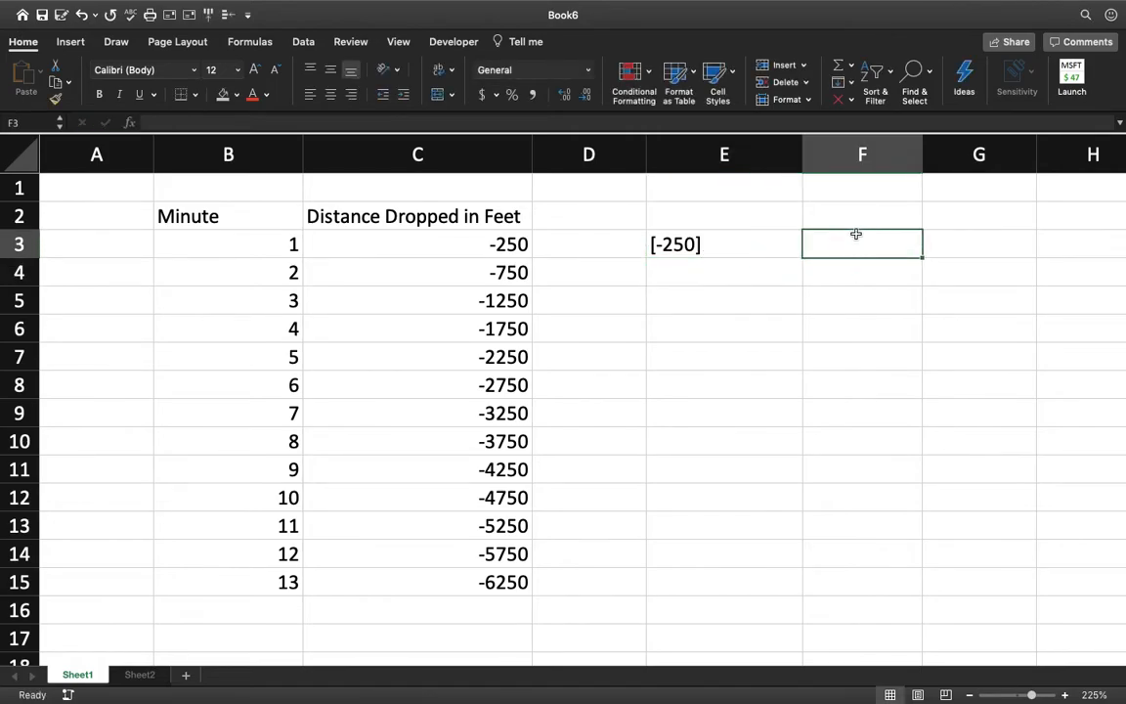
text(250)
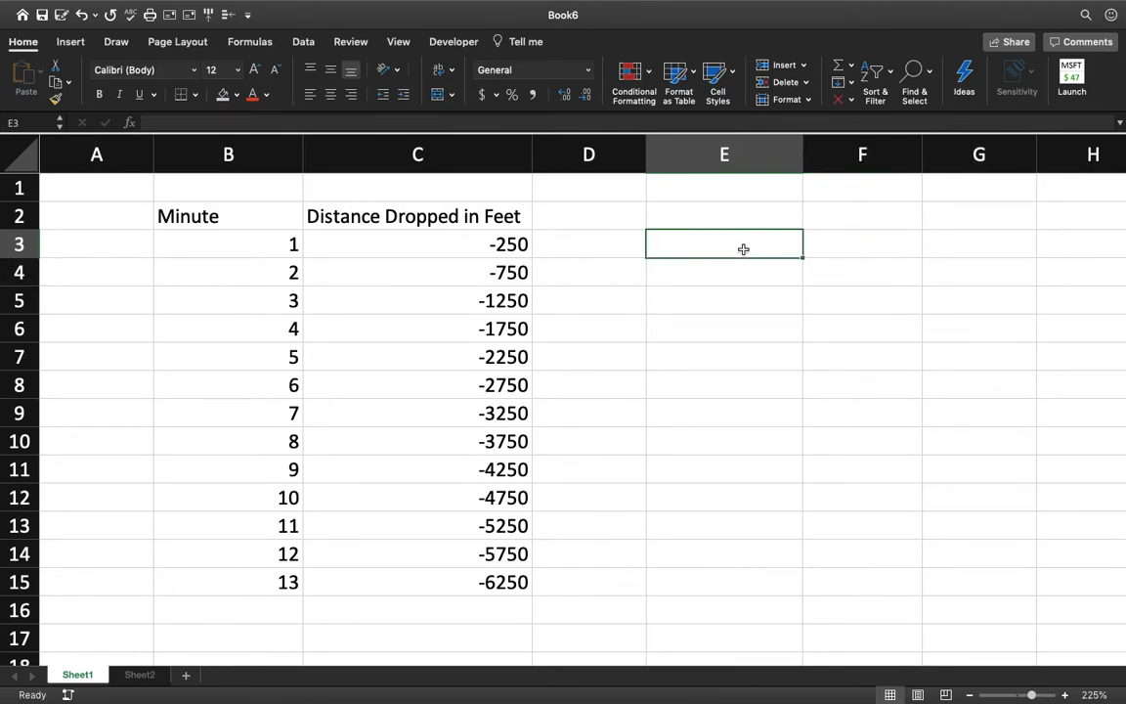
Step: Enter an ABS formula in E3 that takes the -250 in C3 as its number
text(=)
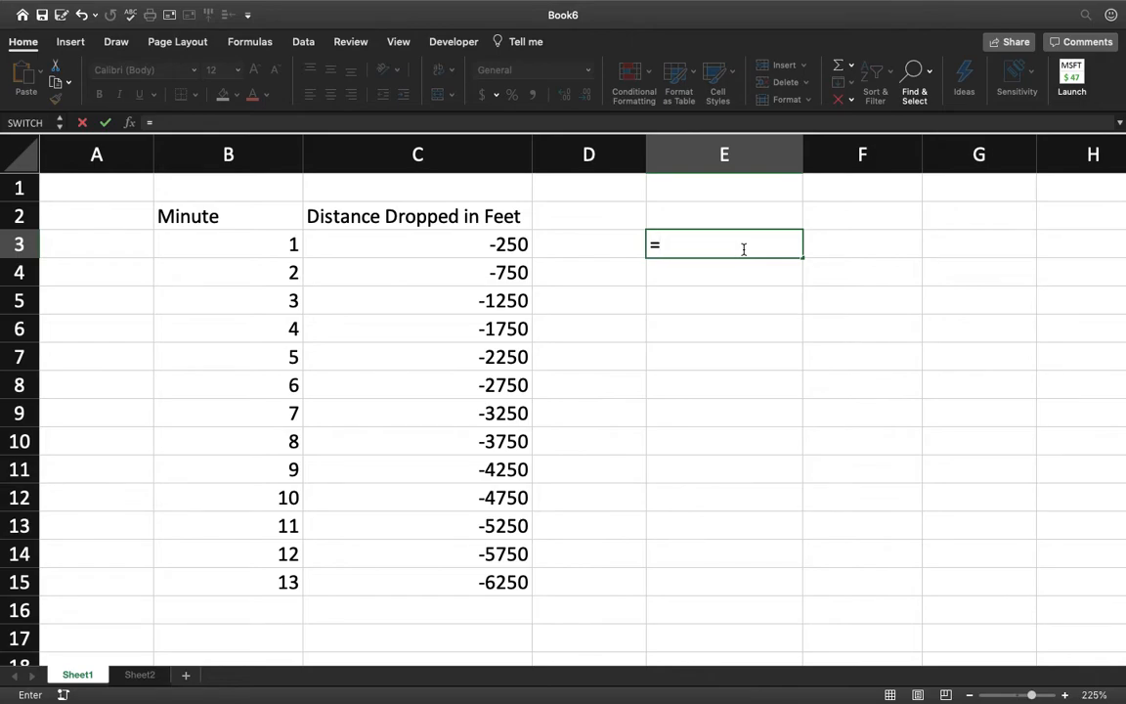
text(abs)
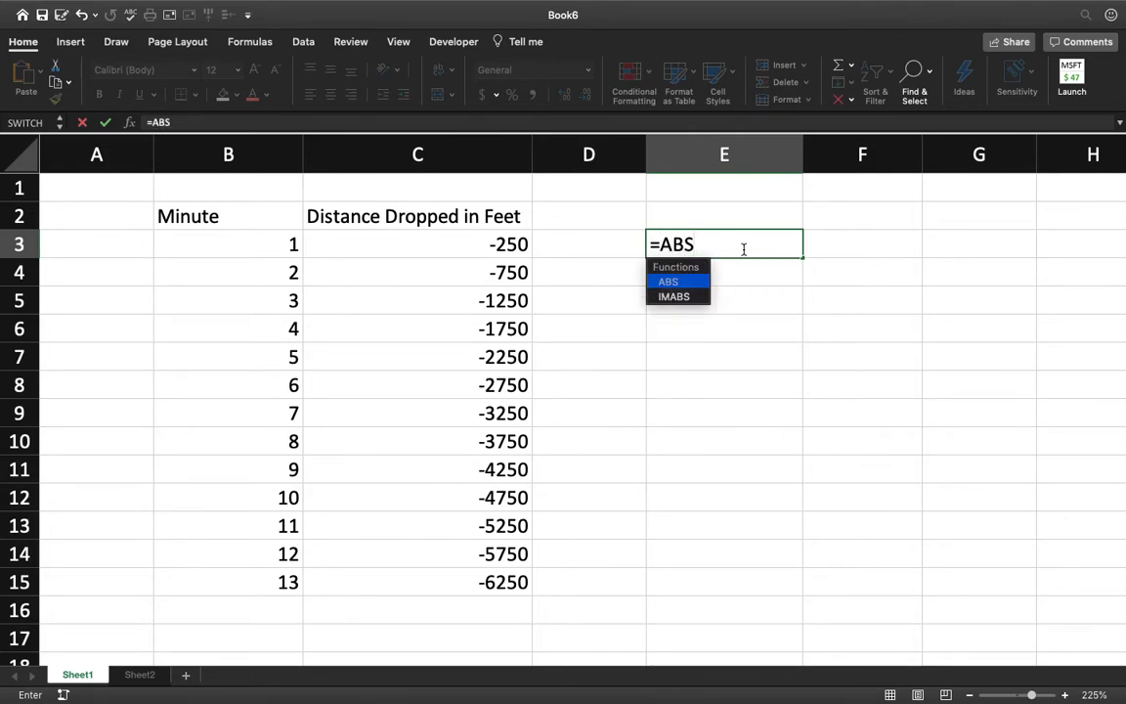
key(backspace)
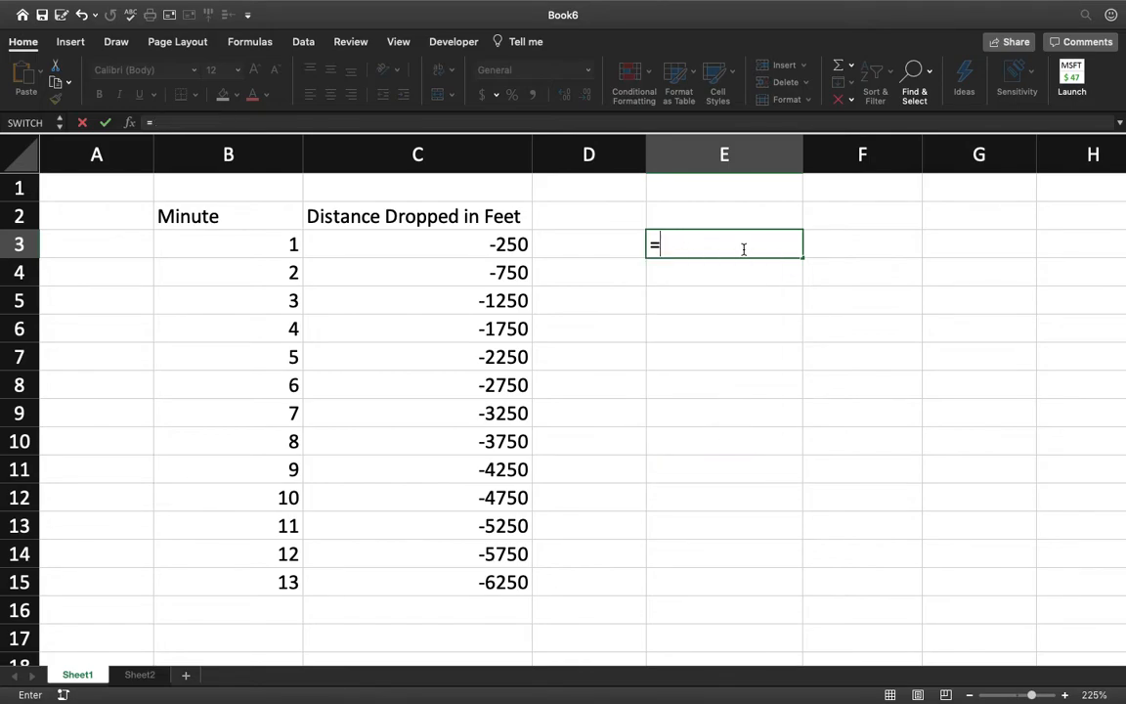
text(ab)
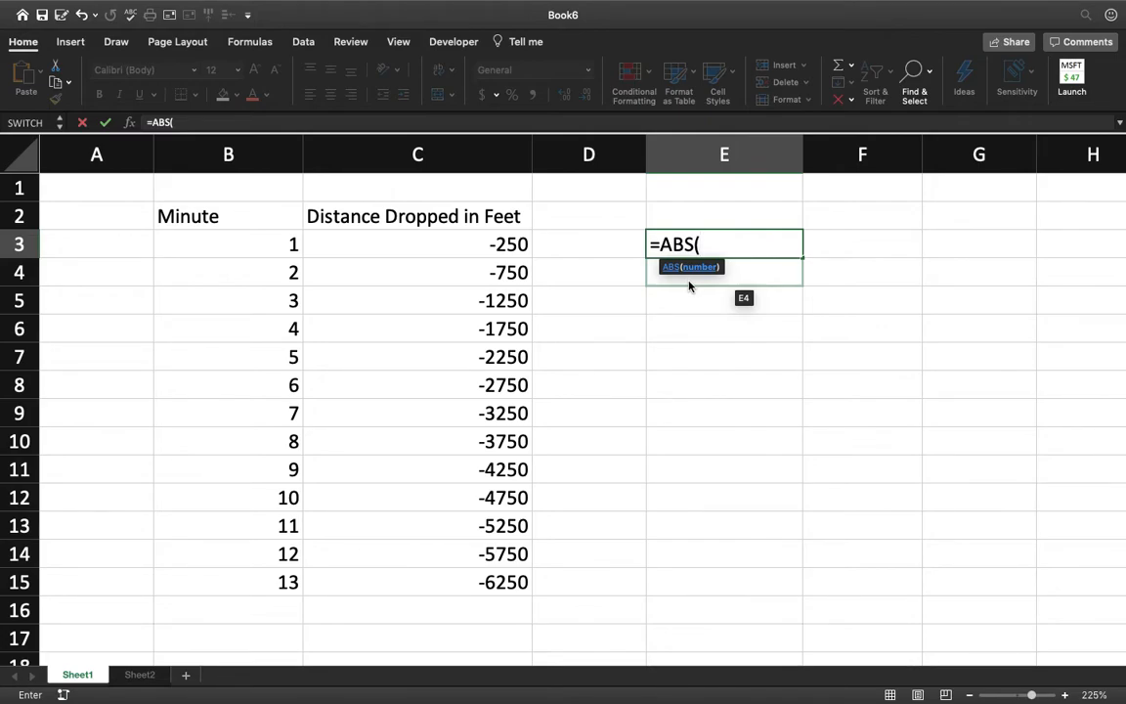
mouse_move(646, 251)
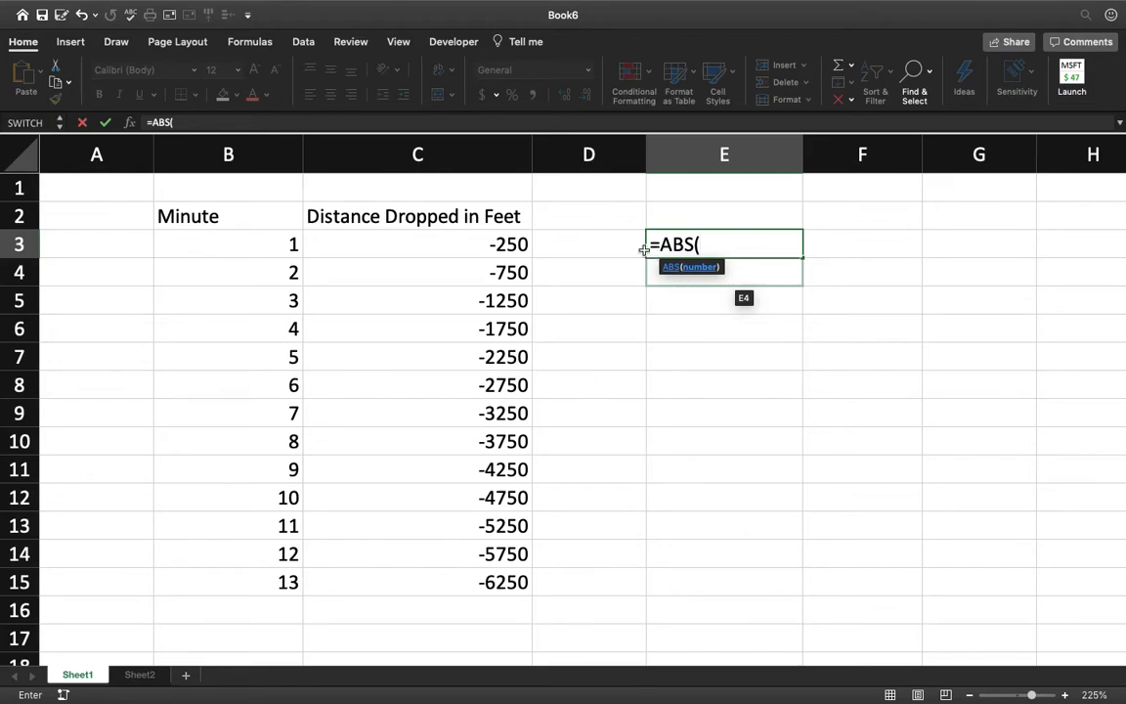
click(417, 243)
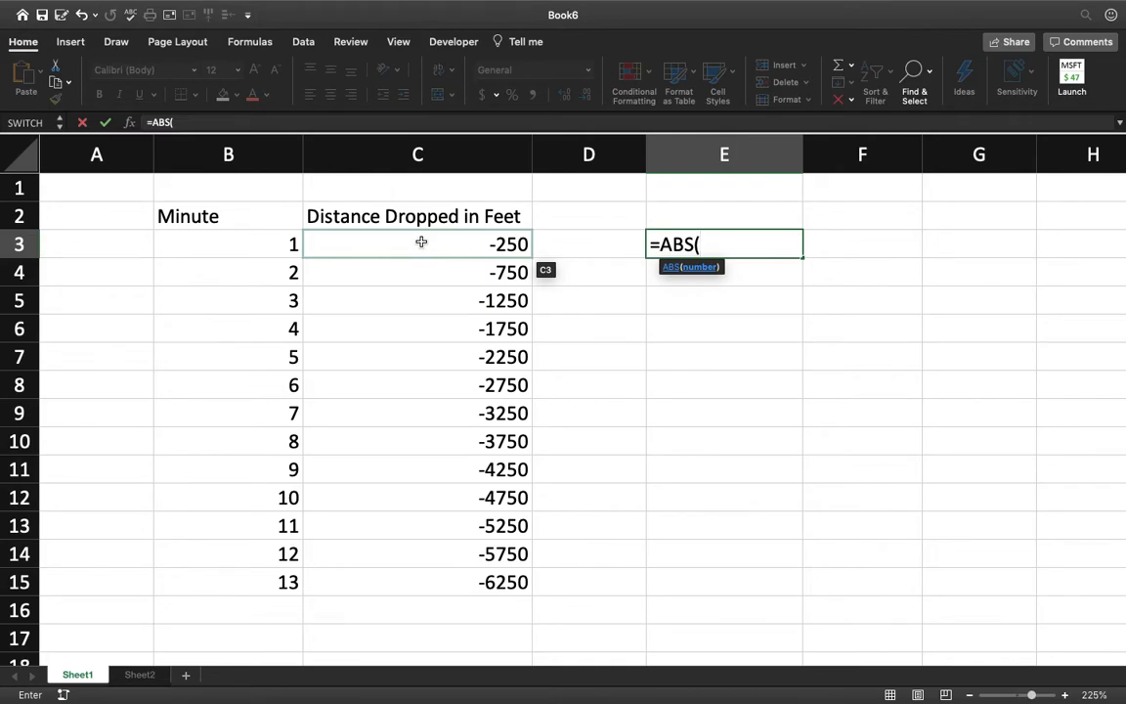
click(417, 244)
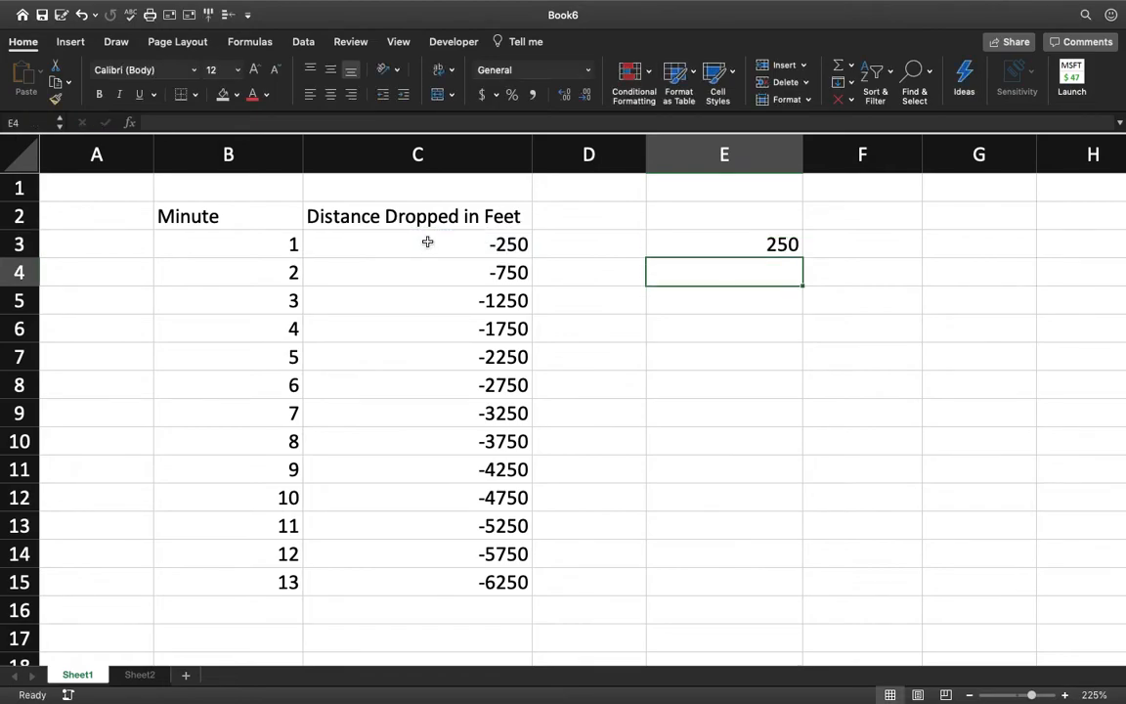
Step: Fill E3's ABS formula down to E15, then reselect the first result
click(724, 243)
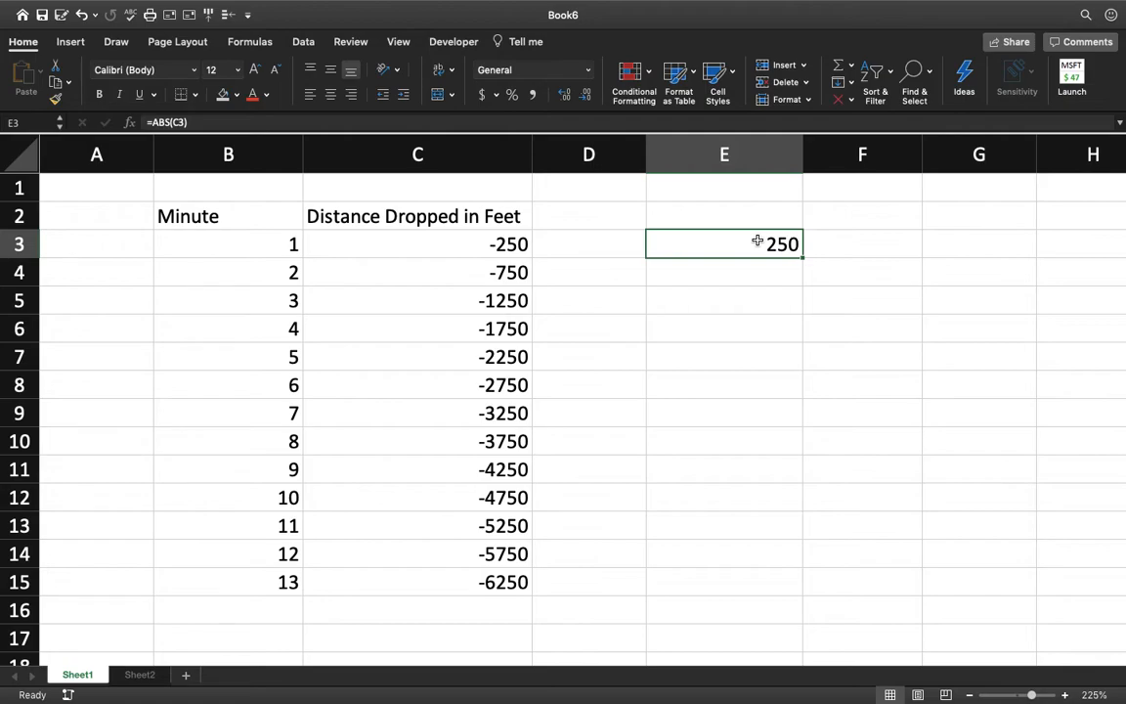
mouse_move(782, 256)
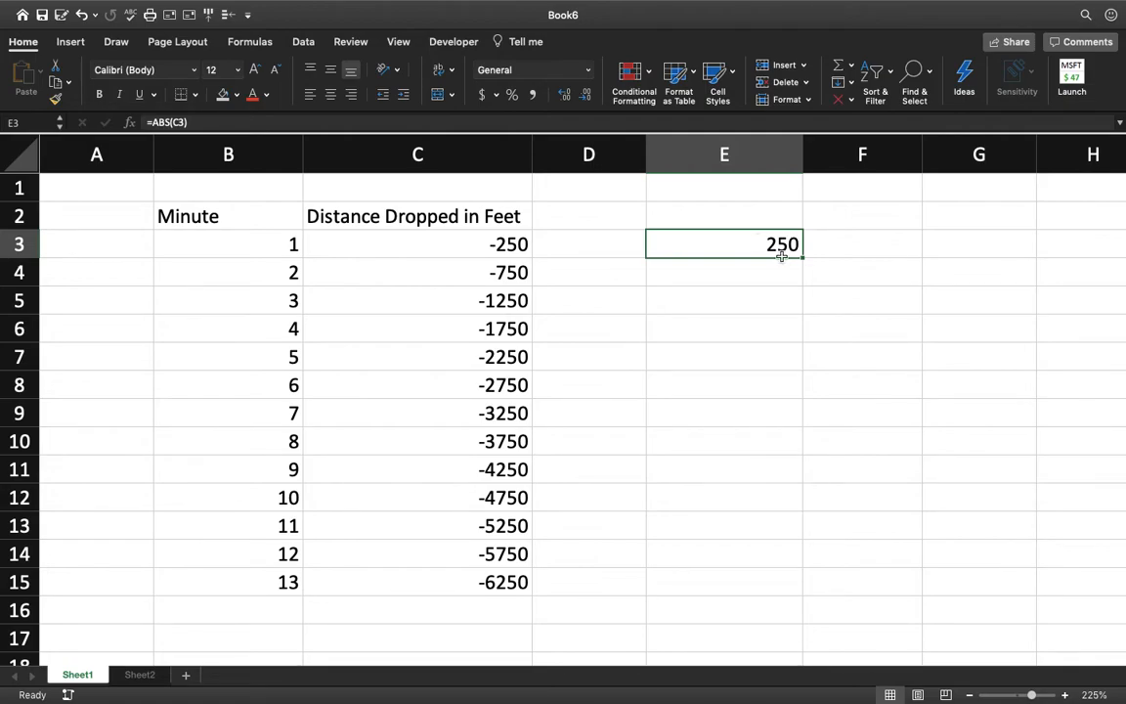
mouse_move(794, 271)
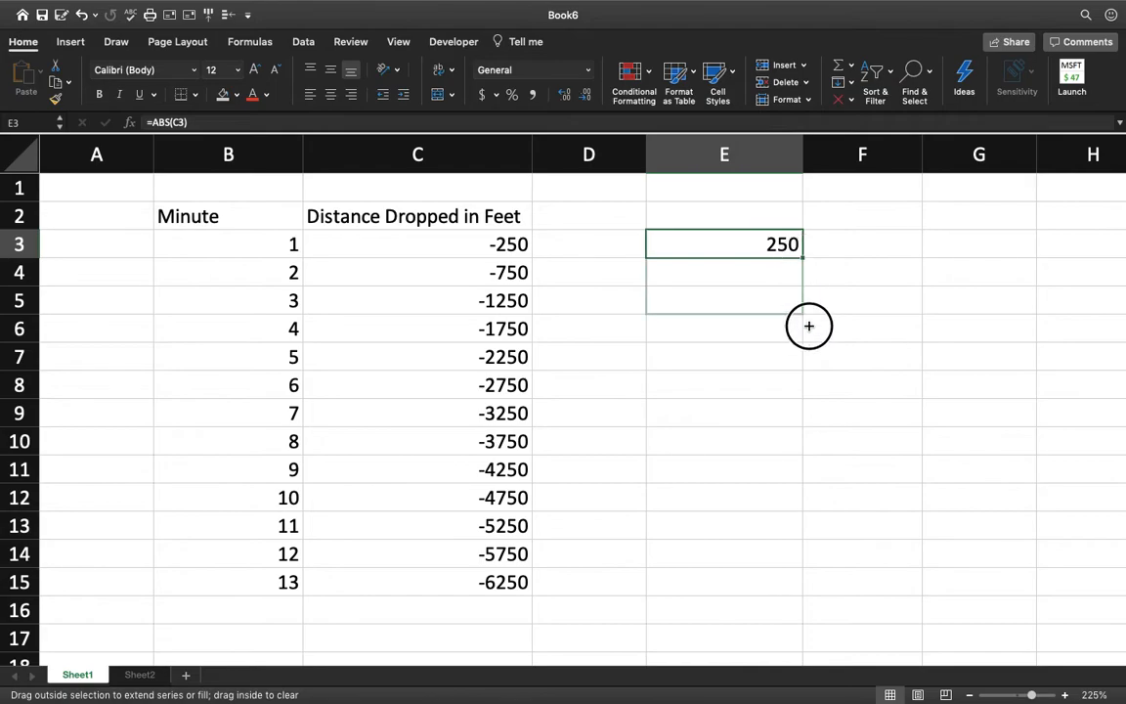
drag(809, 325, 799, 588)
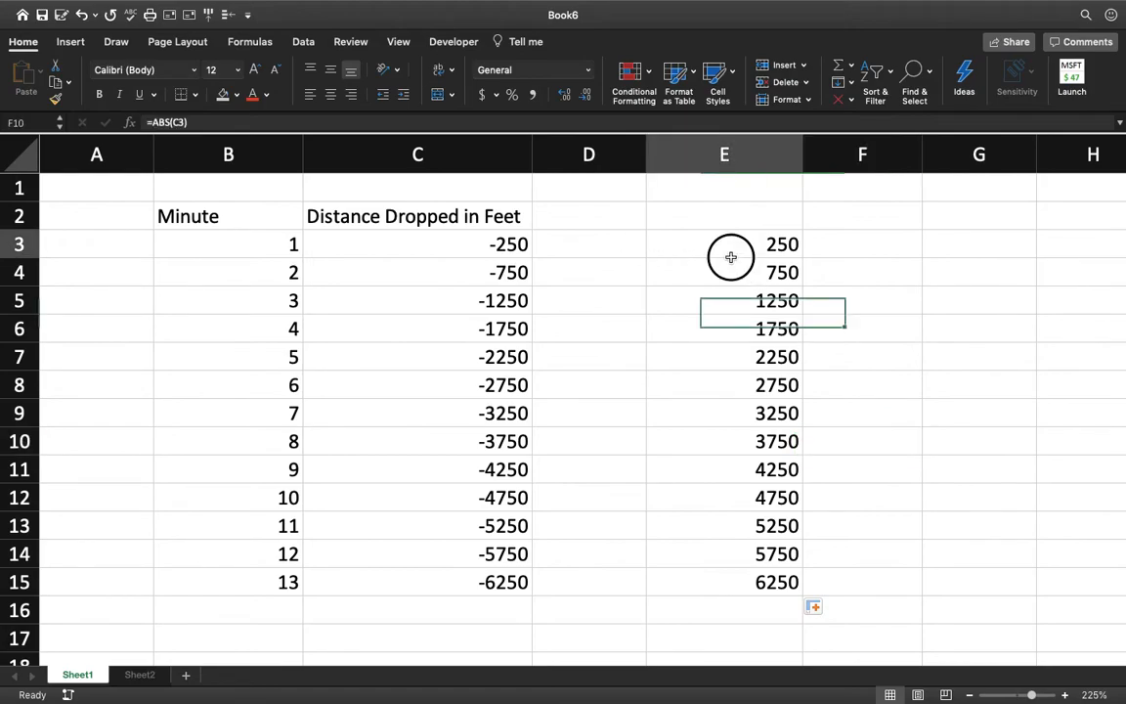
click(418, 244)
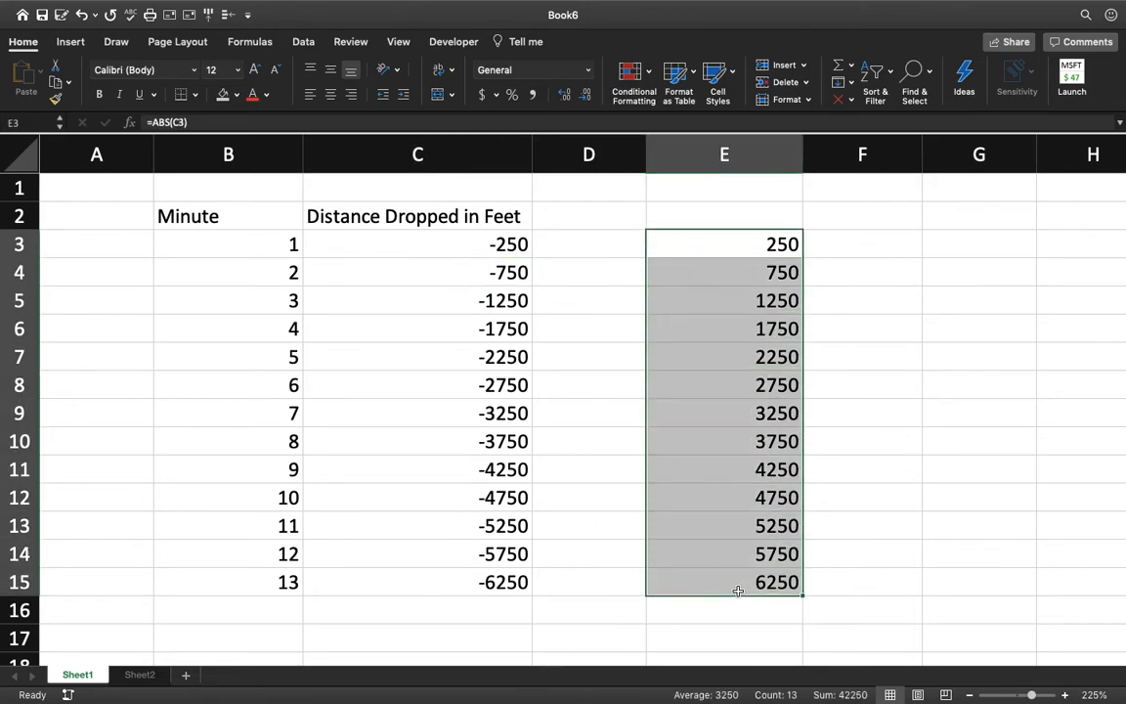
Step: Replace the filled results with one =ABS(C3:C15) formula in E3
key(Delete)
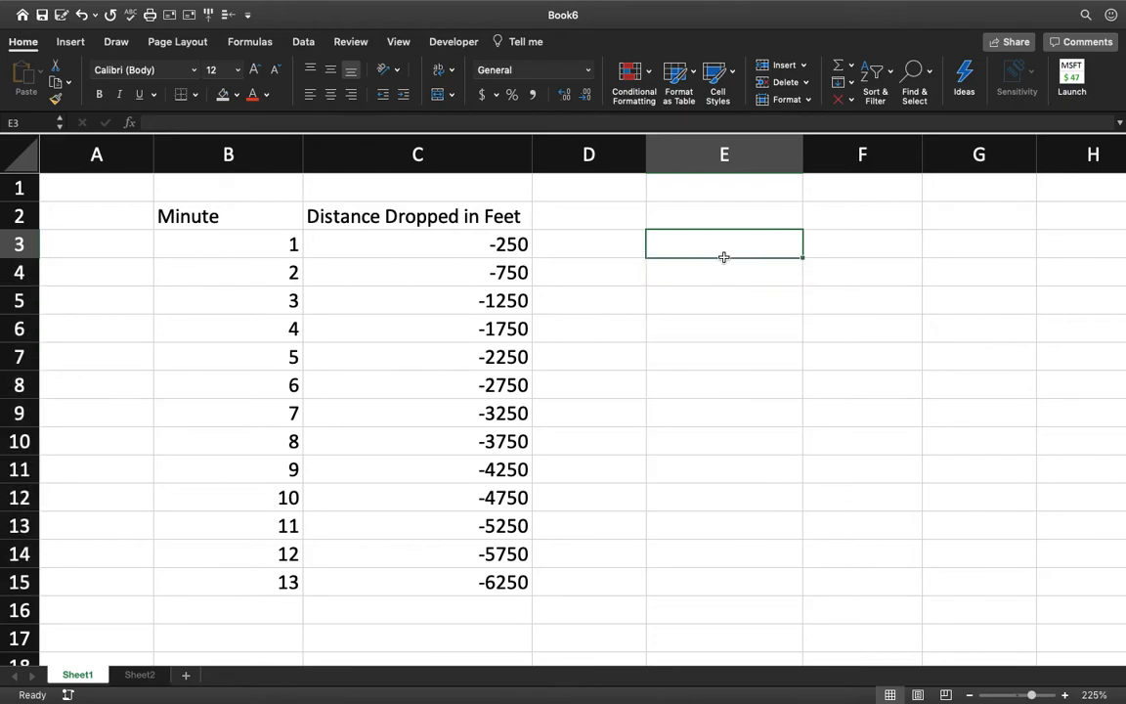
text(=A)
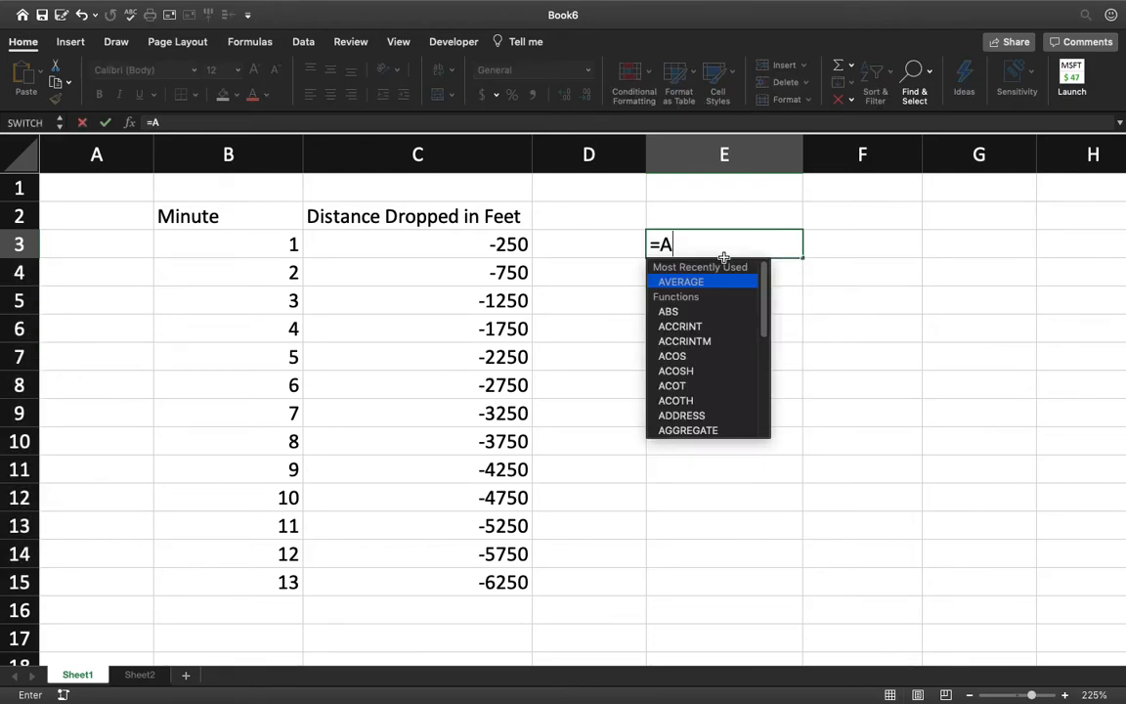
text(BS()
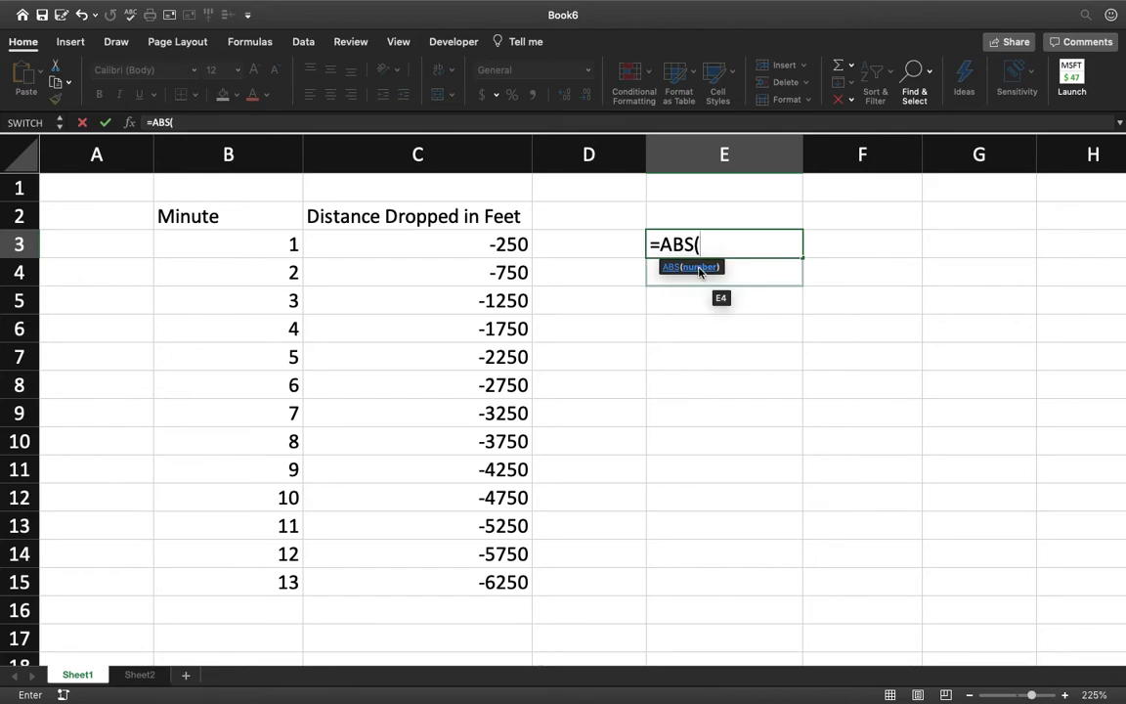
mouse_move(585, 239)
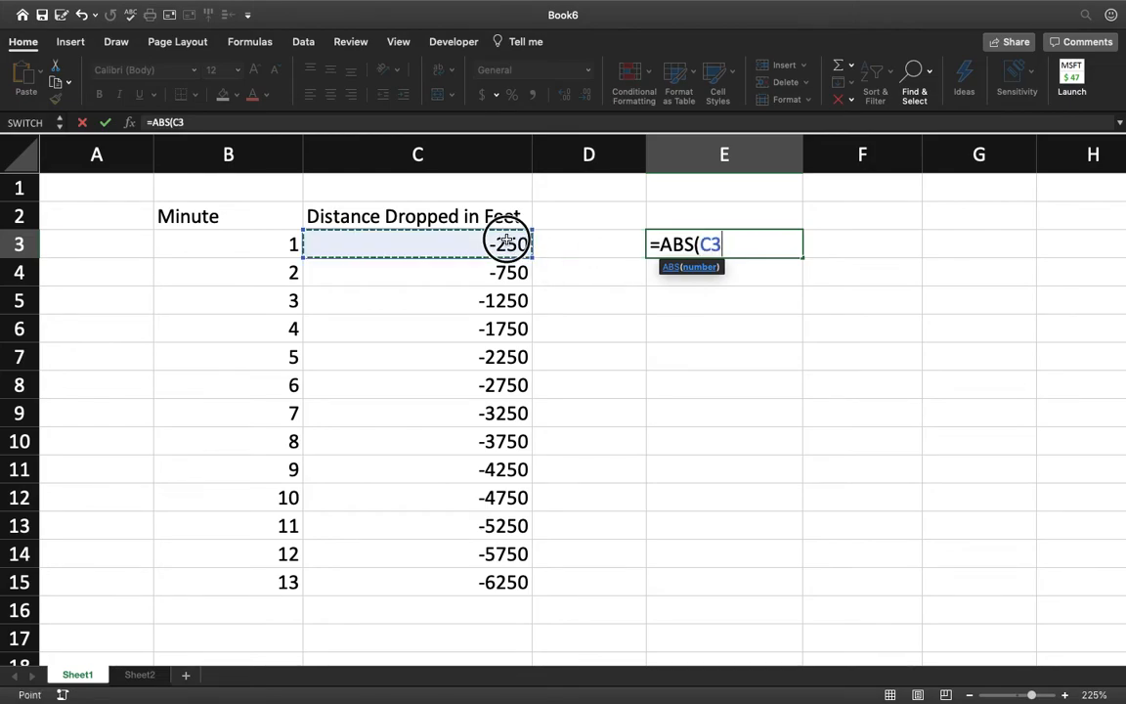
drag(509, 244, 484, 526)
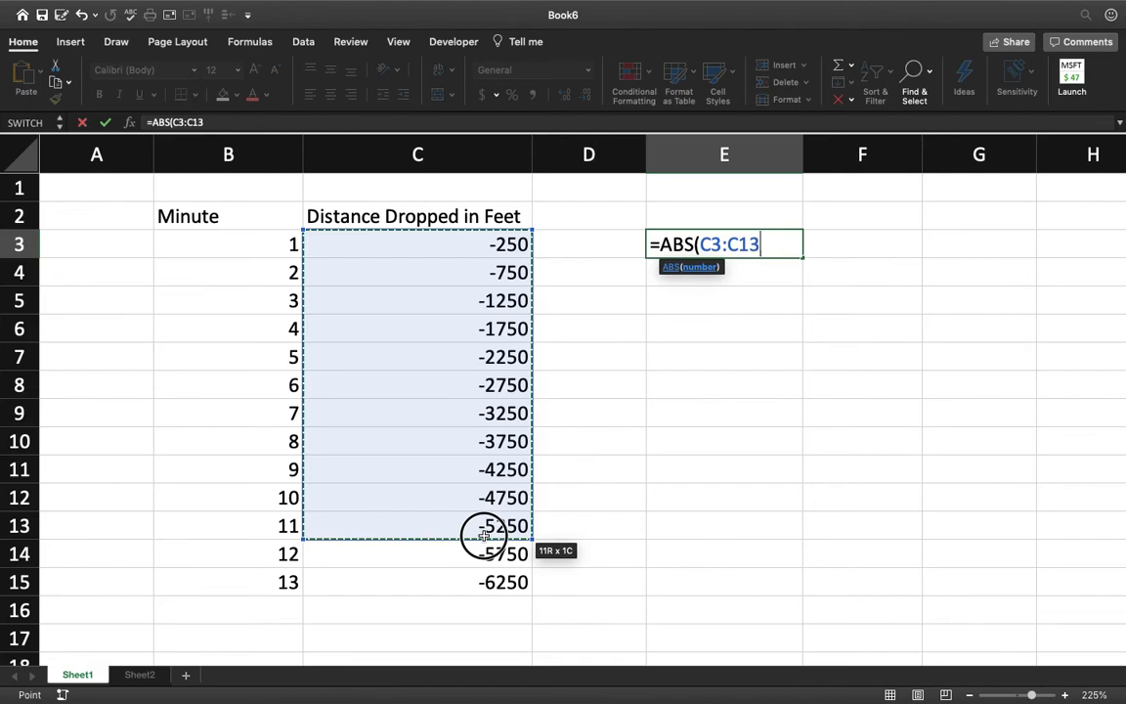
drag(486, 526, 486, 582)
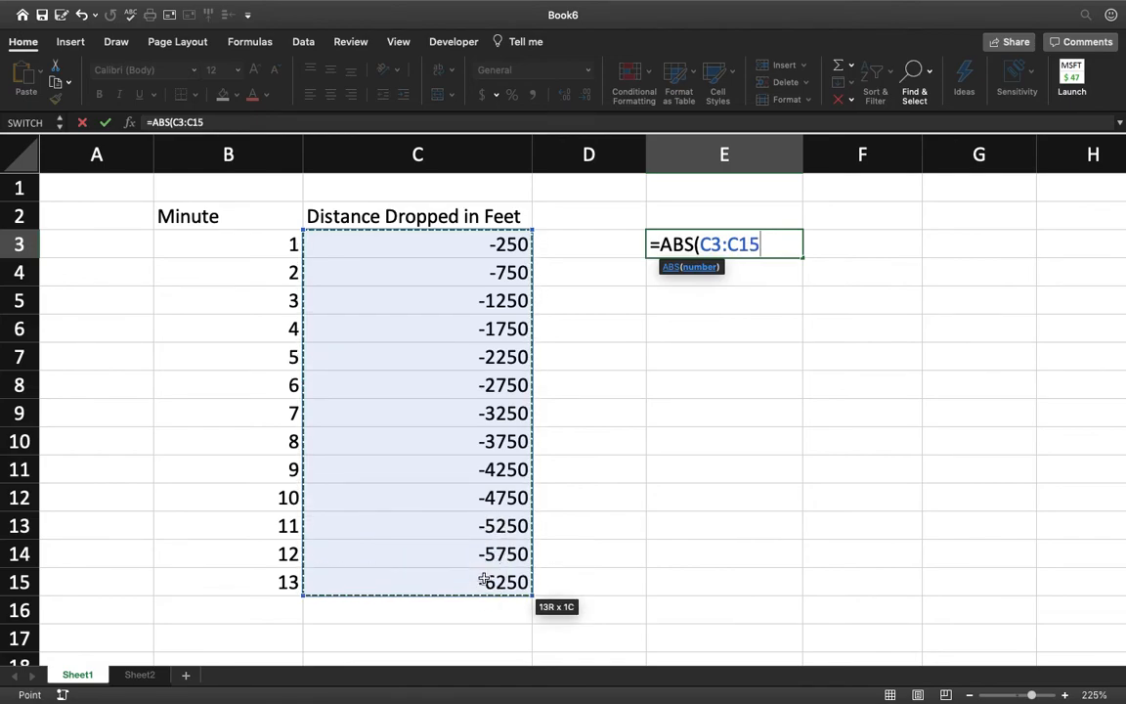
key(Enter)
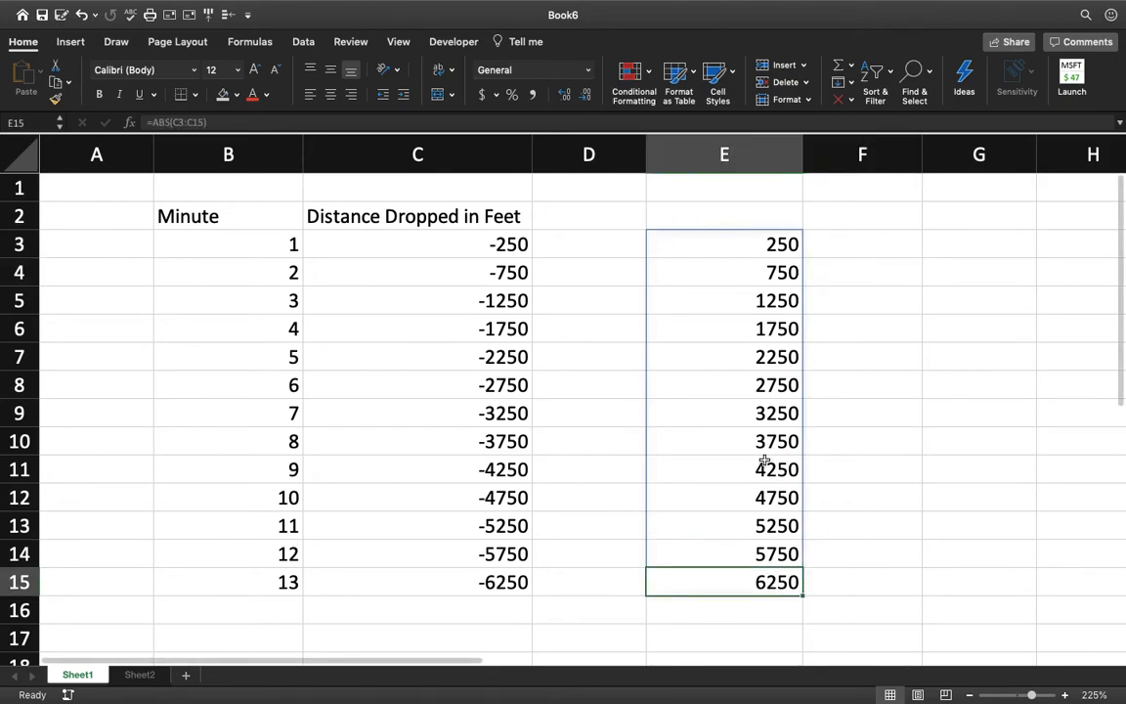
mouse_move(754, 287)
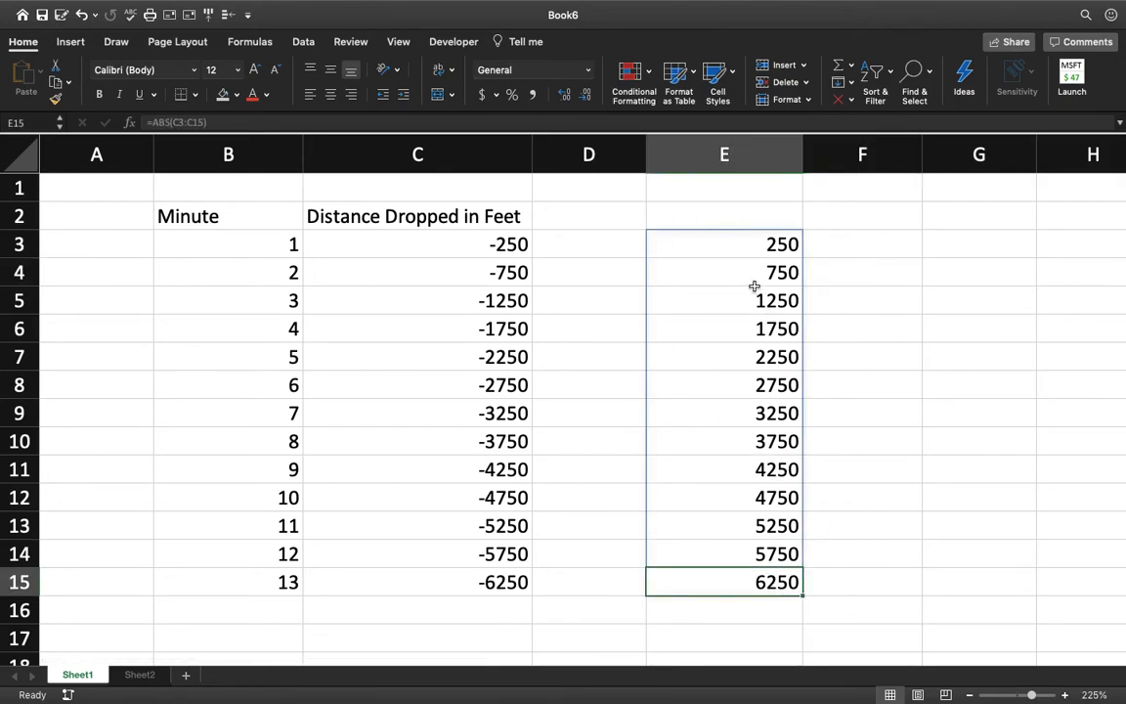
Step: Edit E3's formula so its ABS argument refers to C3 alone
click(723, 244)
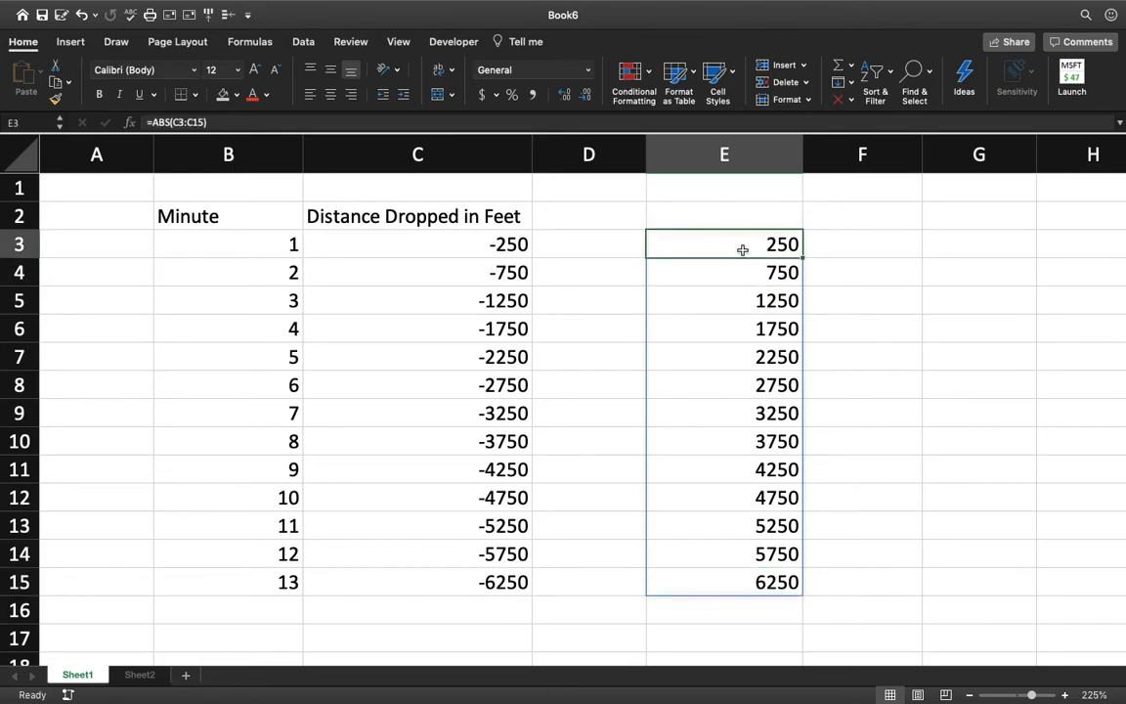
mouse_move(746, 272)
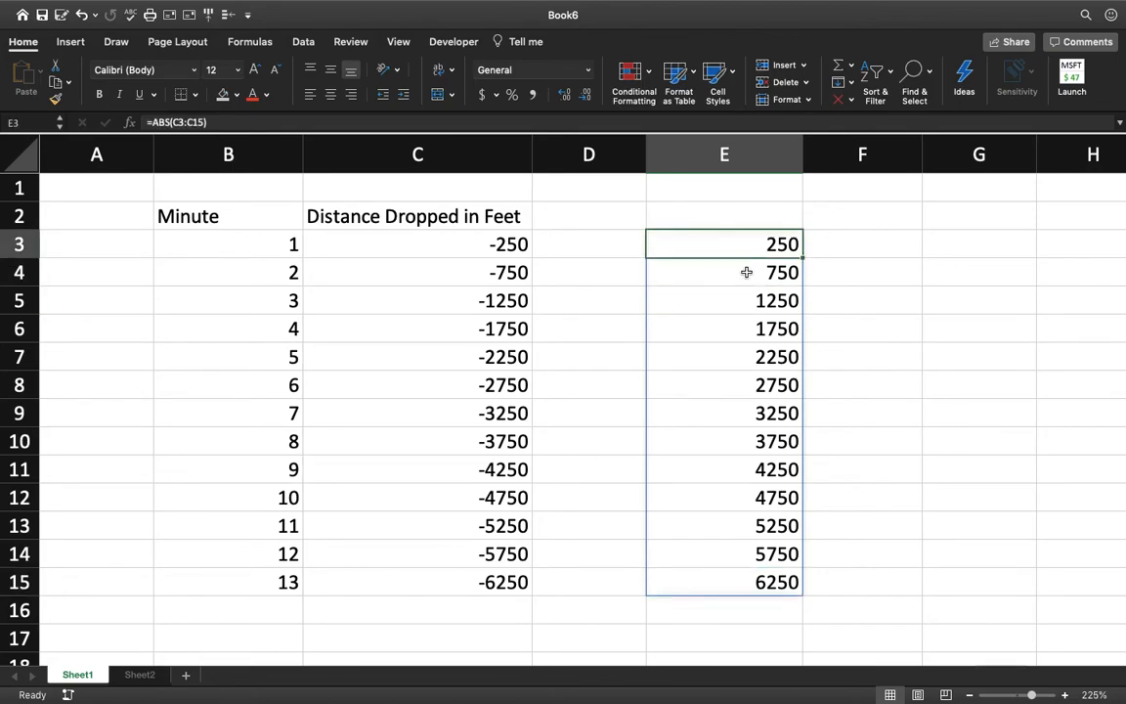
mouse_move(601, 192)
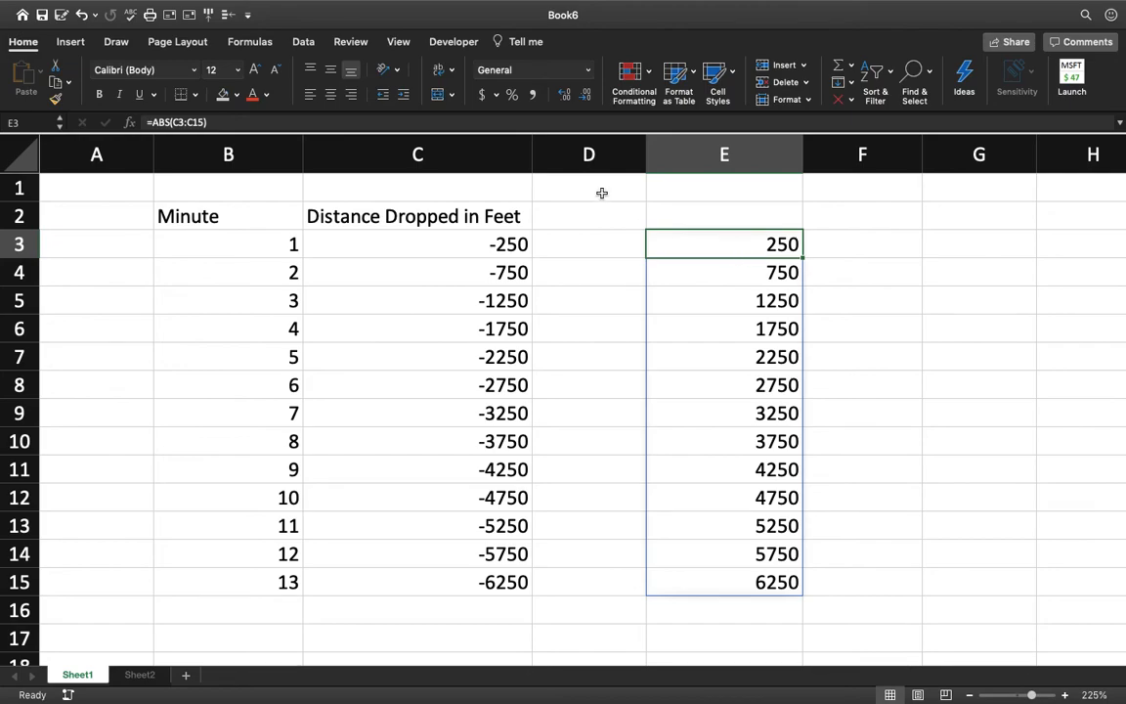
mouse_move(181, 121)
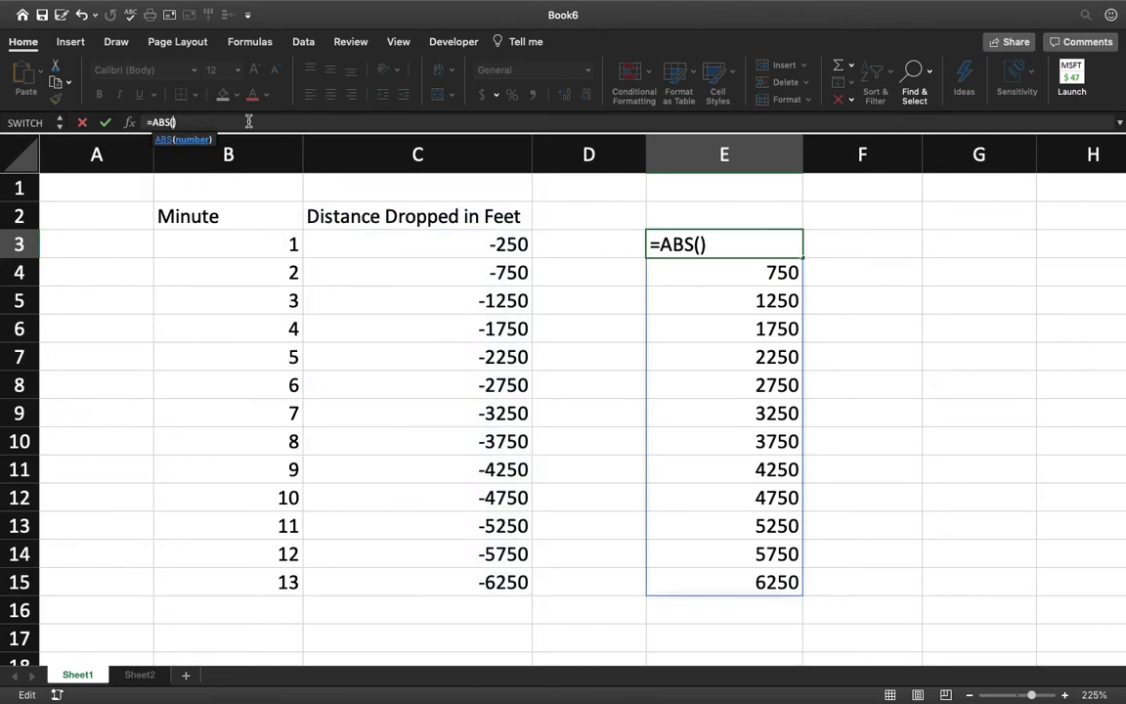
click(417, 243)
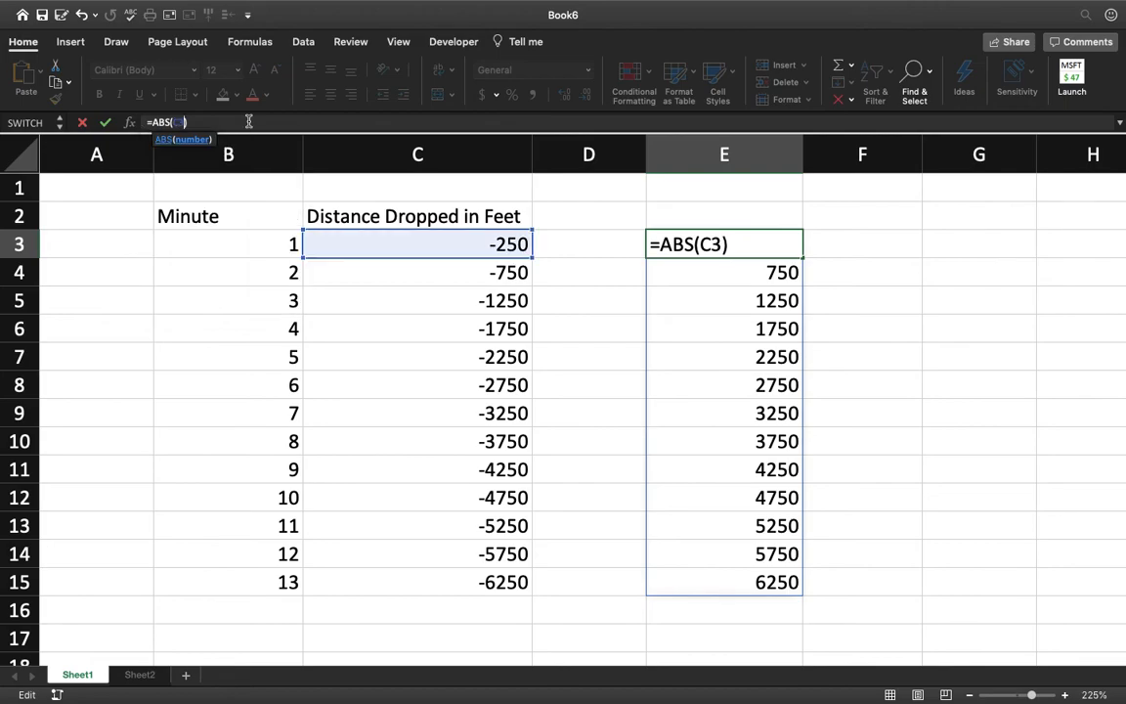
text(:)
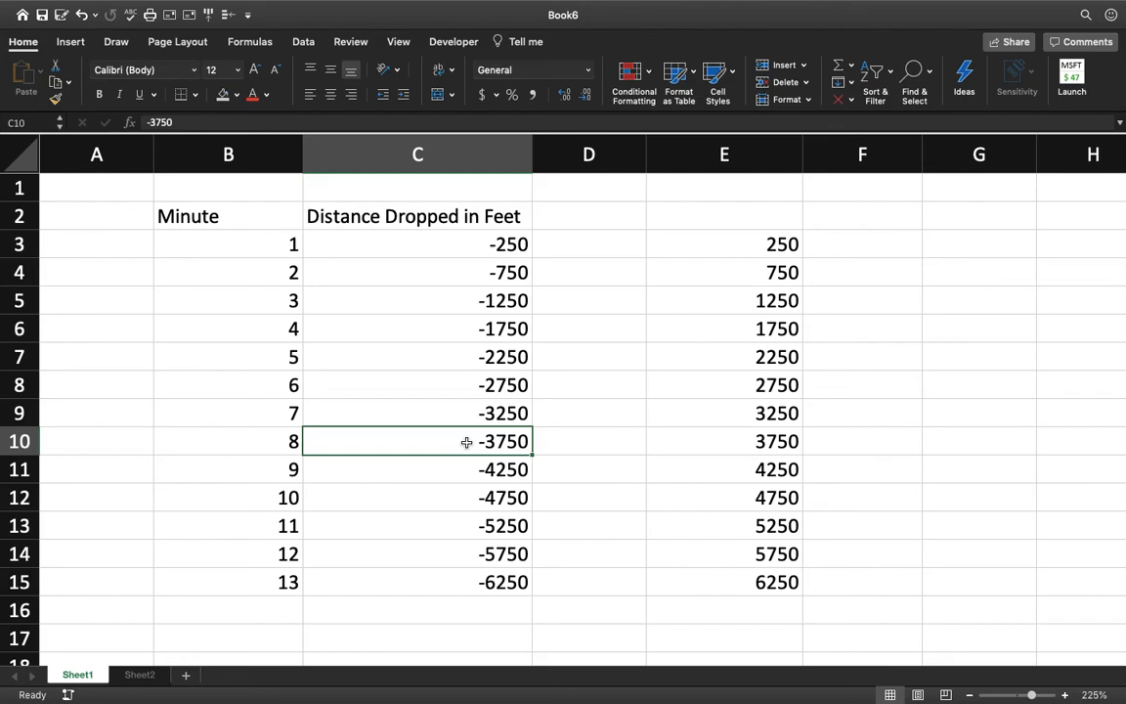
Step: Change C10's distance to -3500 so E10 updates to 3500
text(3)
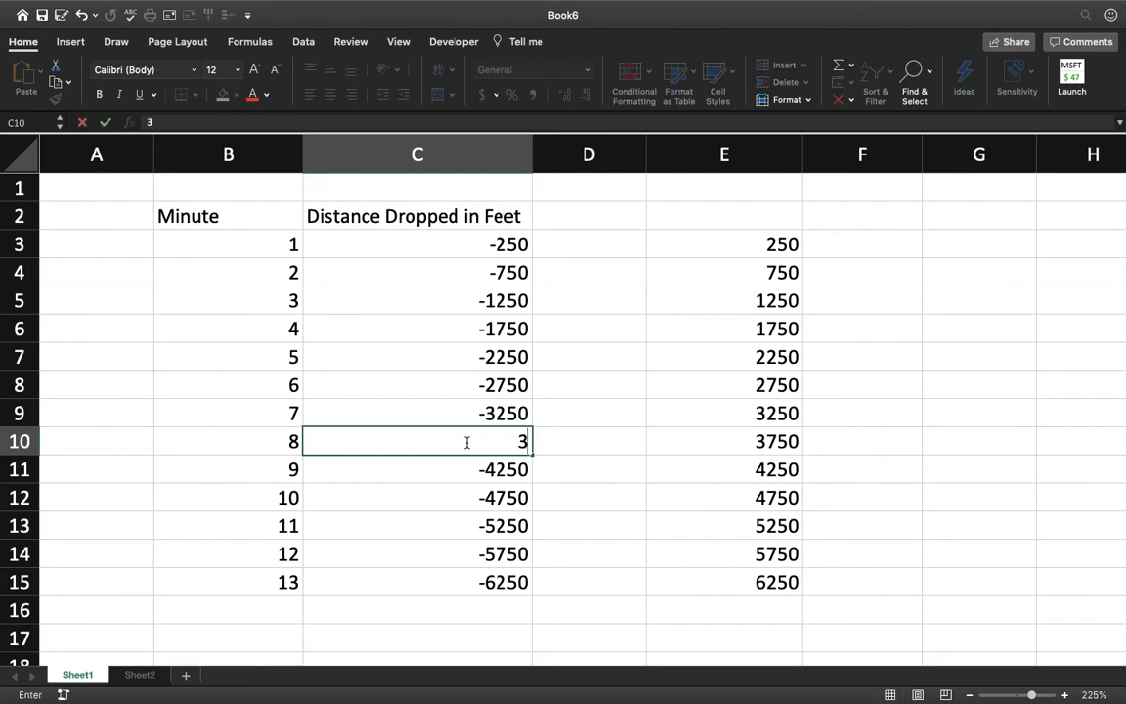
text(500)
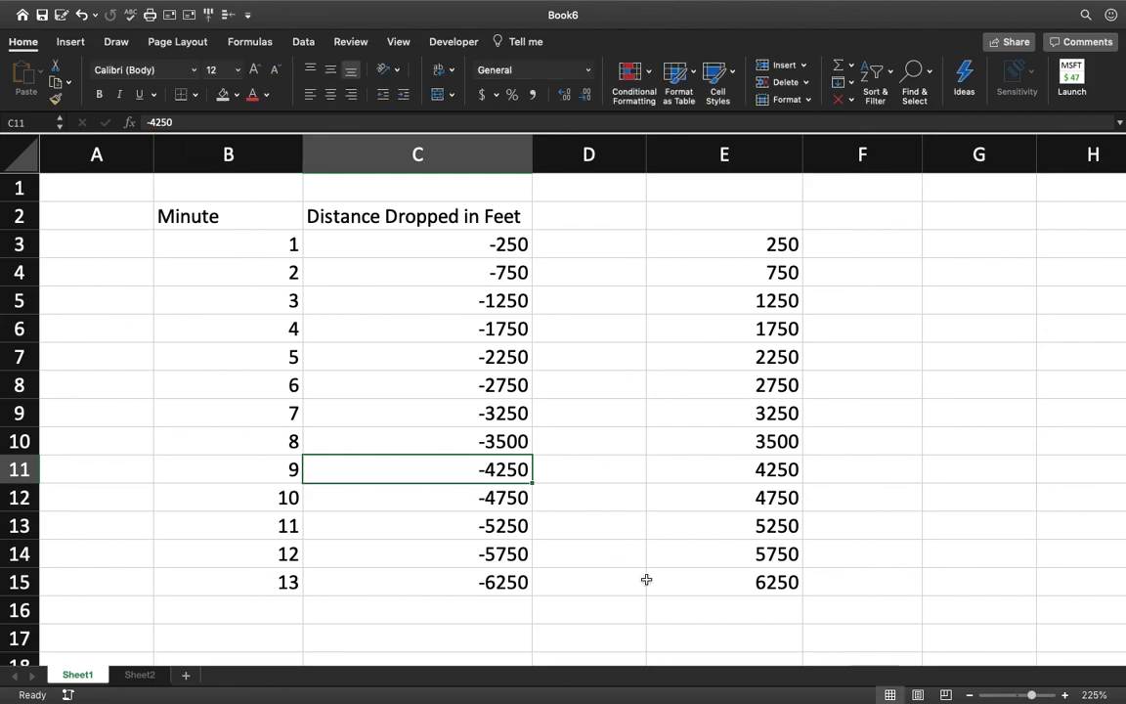
mouse_move(606, 463)
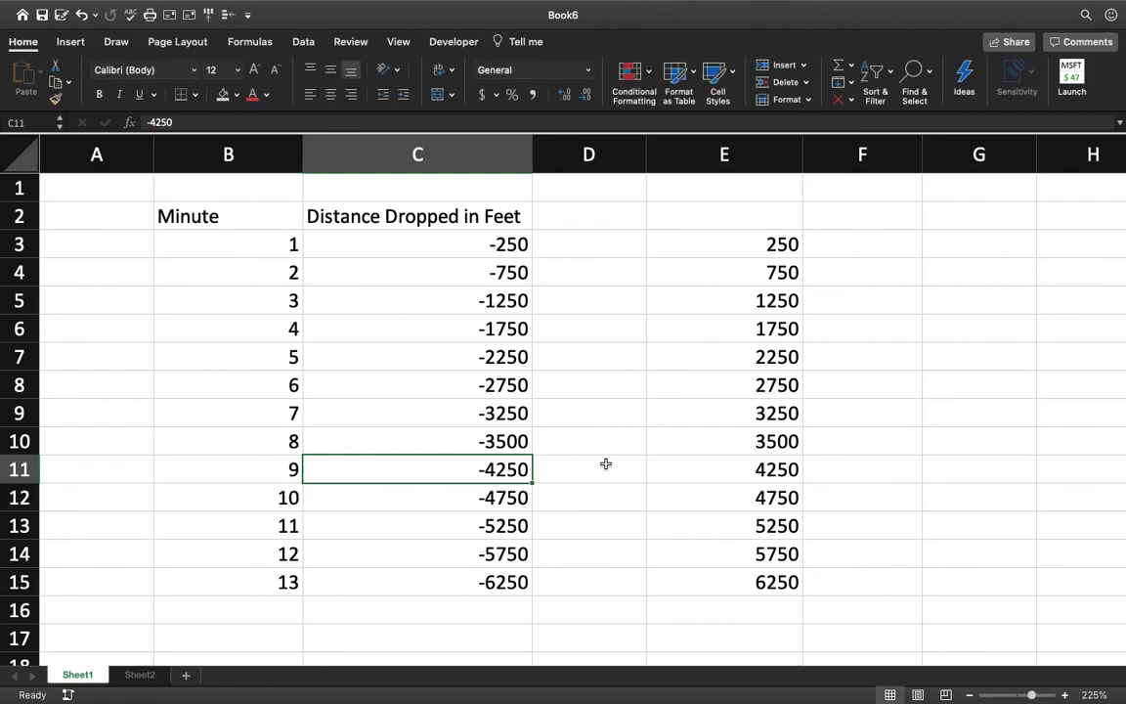